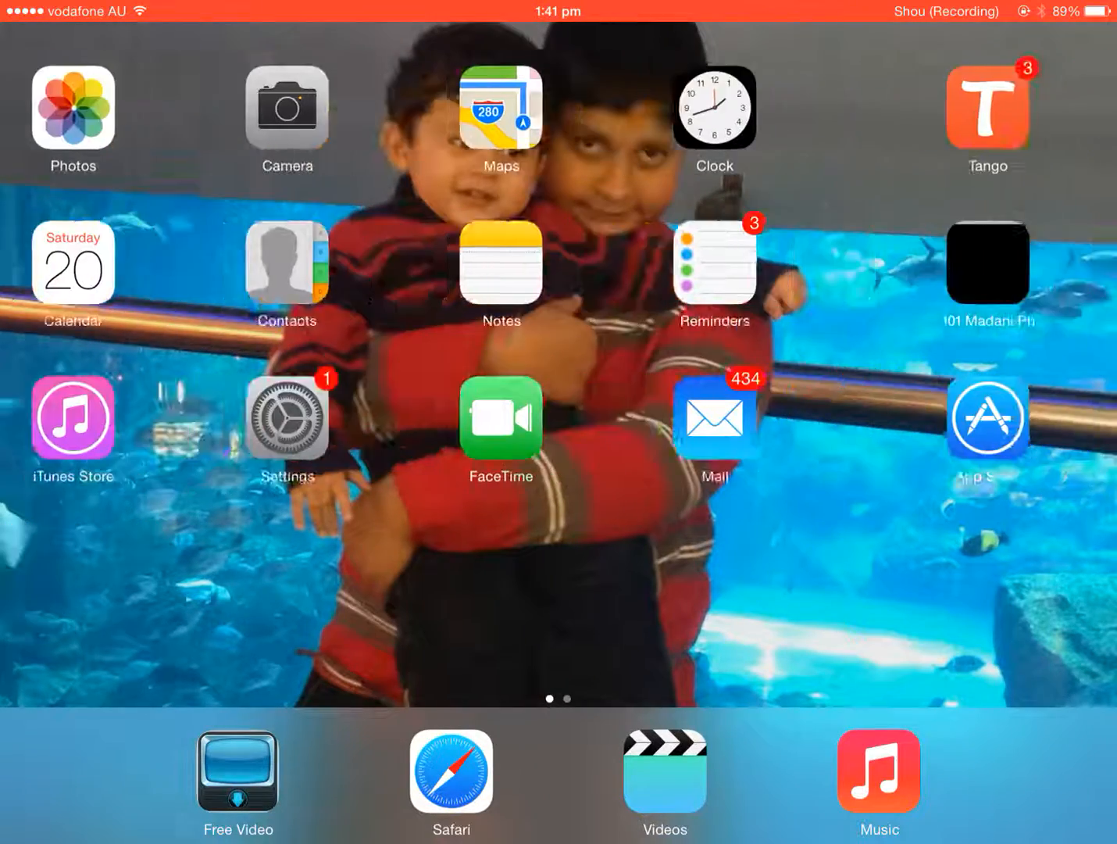
Step: Search Google for 'vshare' in Safari and open the vShare App Market site
scroll(left, 3)
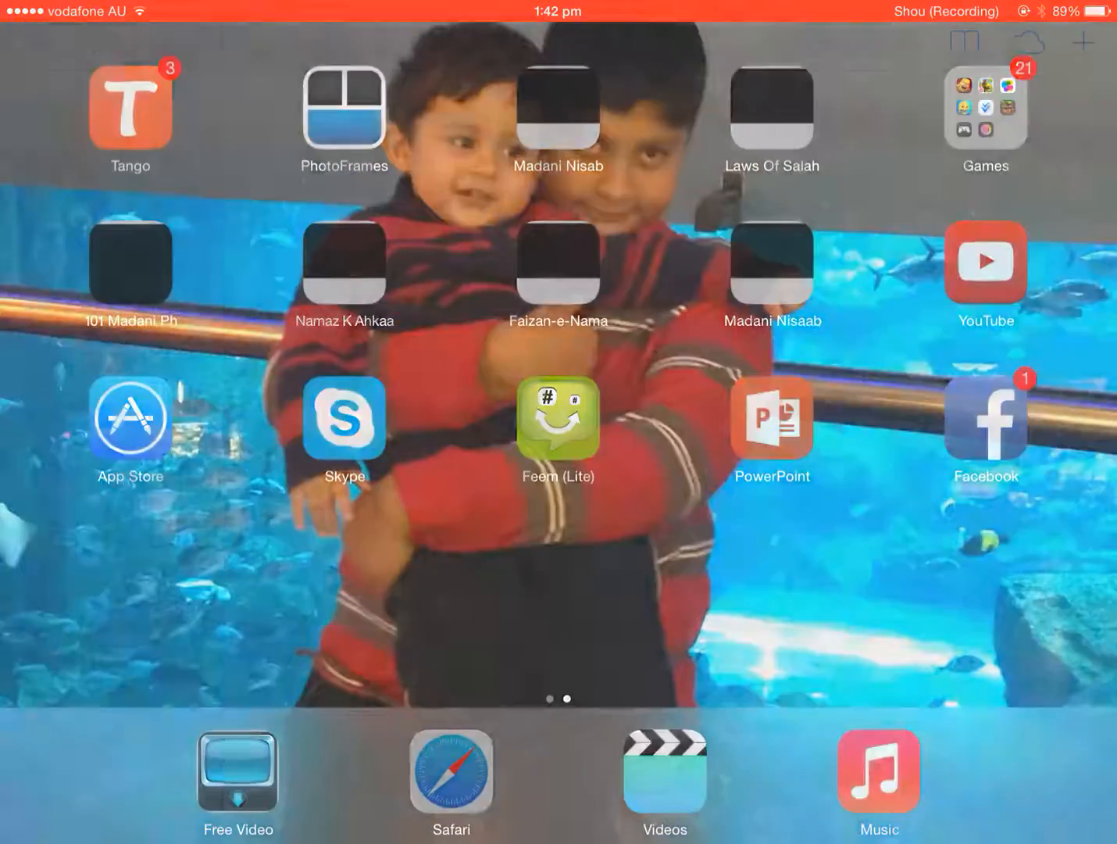
click(450, 772)
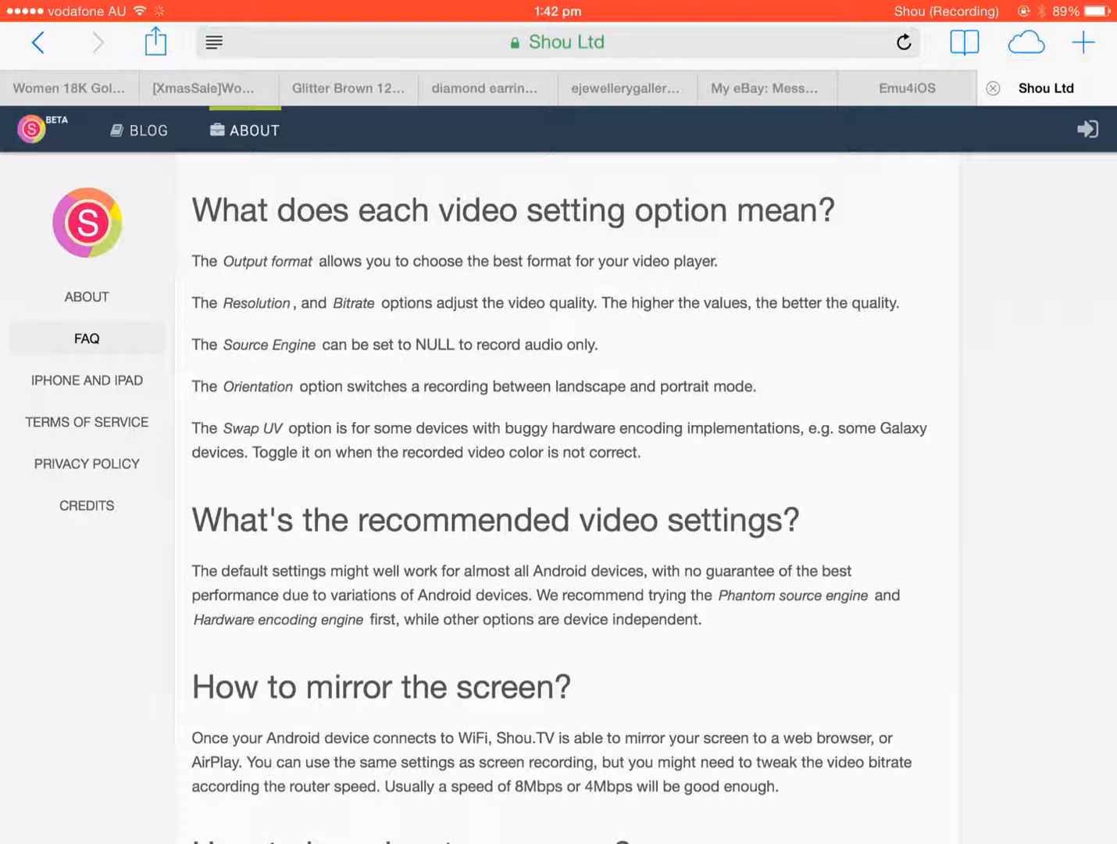
click(556, 42)
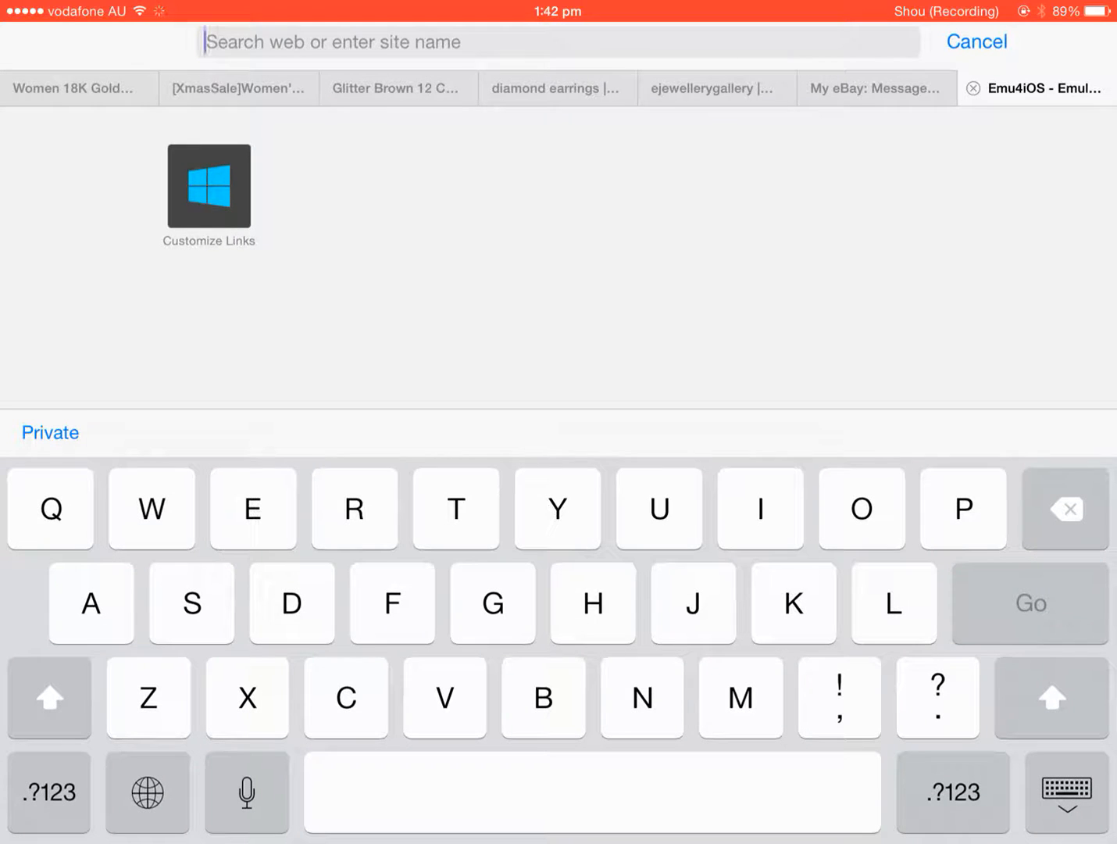
text(4)
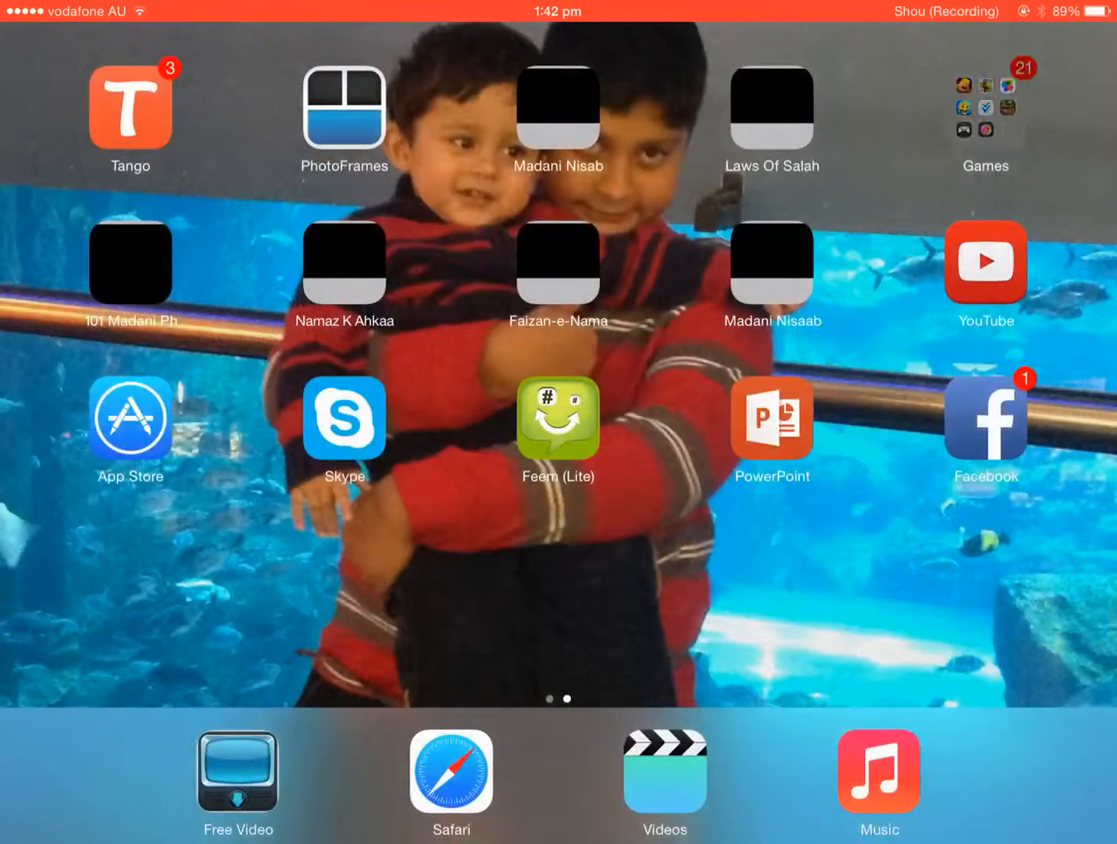
click(985, 119)
text(vsh)
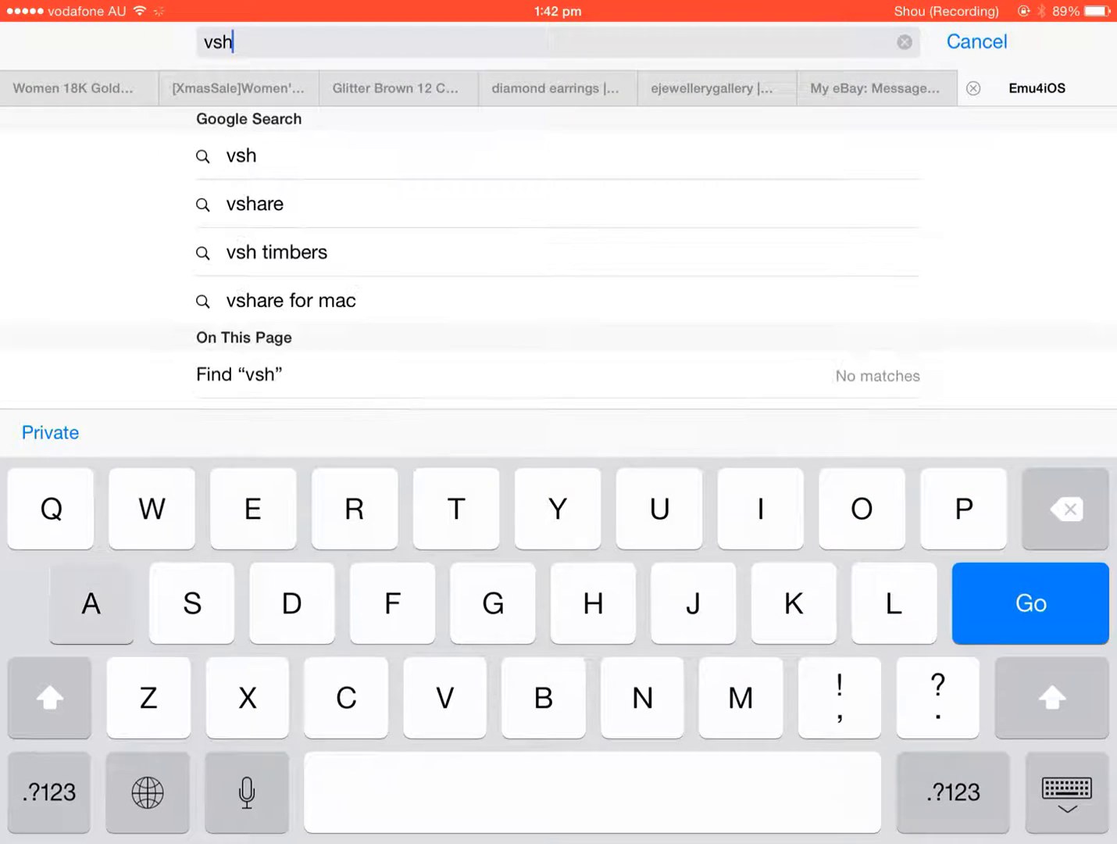
click(254, 203)
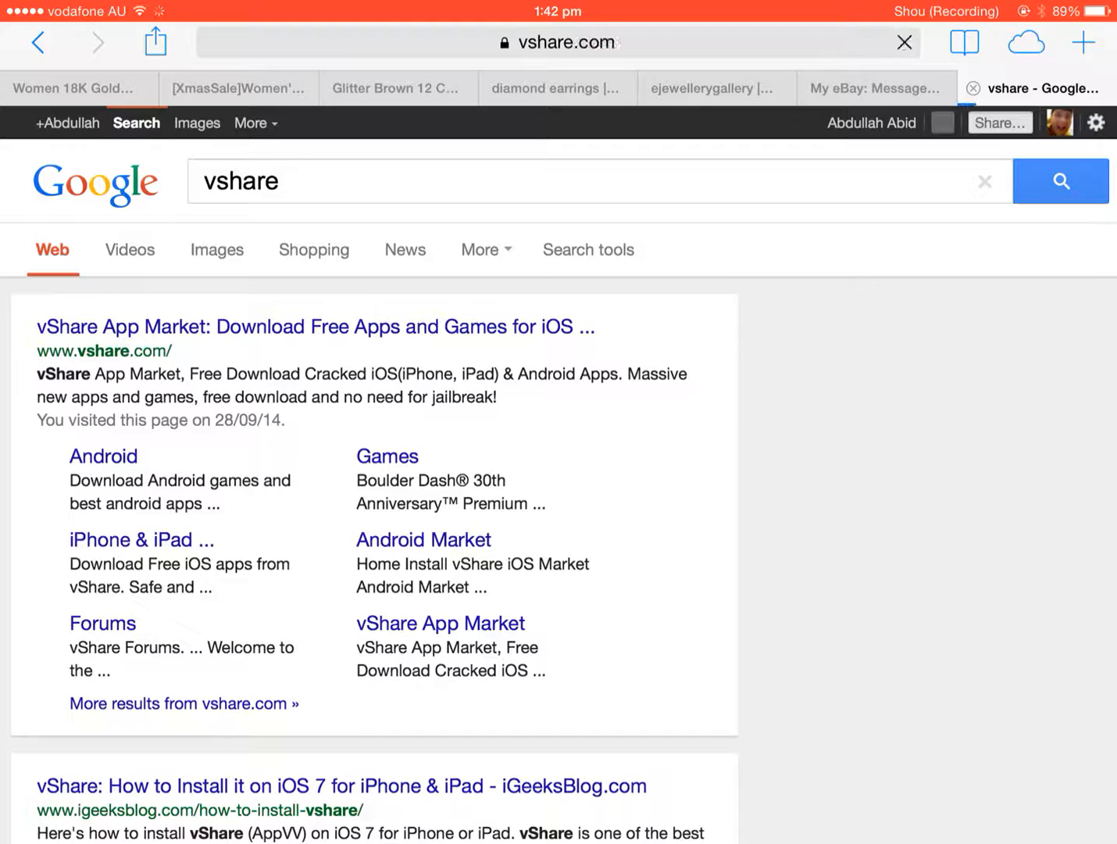
click(312, 326)
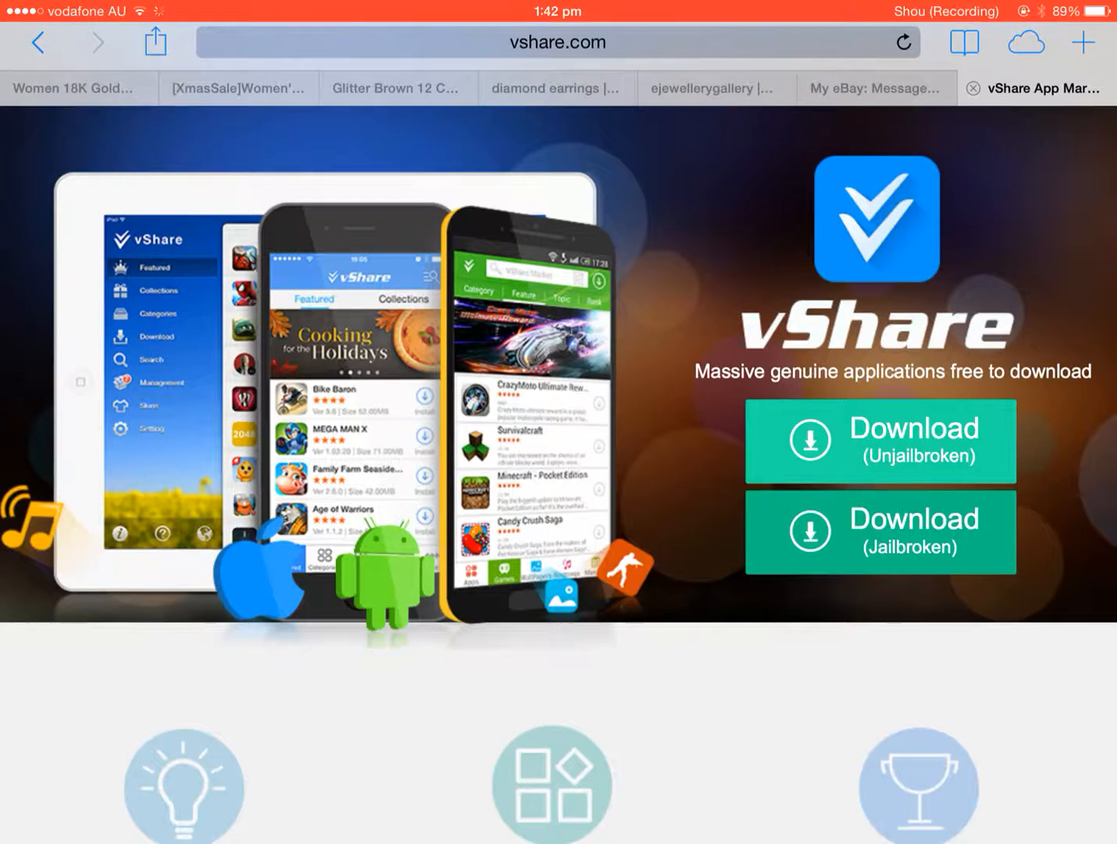
Step: In Settings > General > Date & Time, toggle Set Automatically off and wind the date back
click(880, 441)
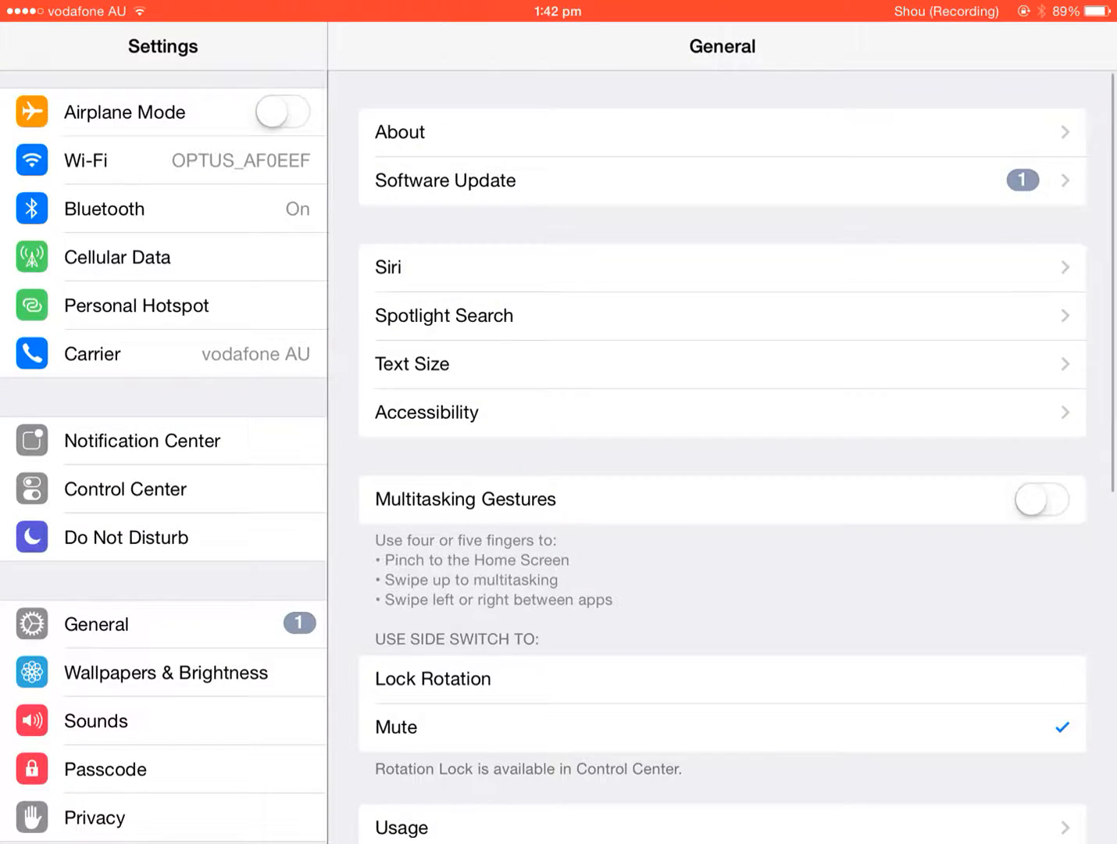
scroll(down, 3)
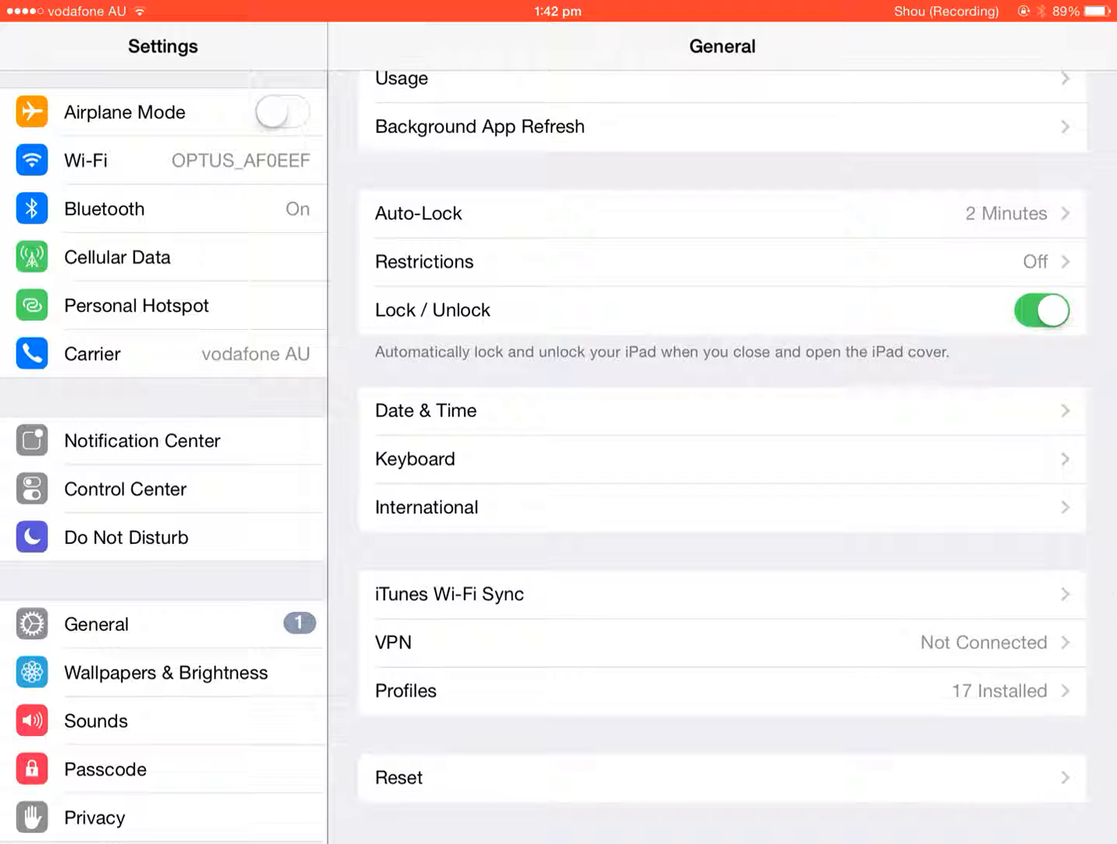
click(425, 410)
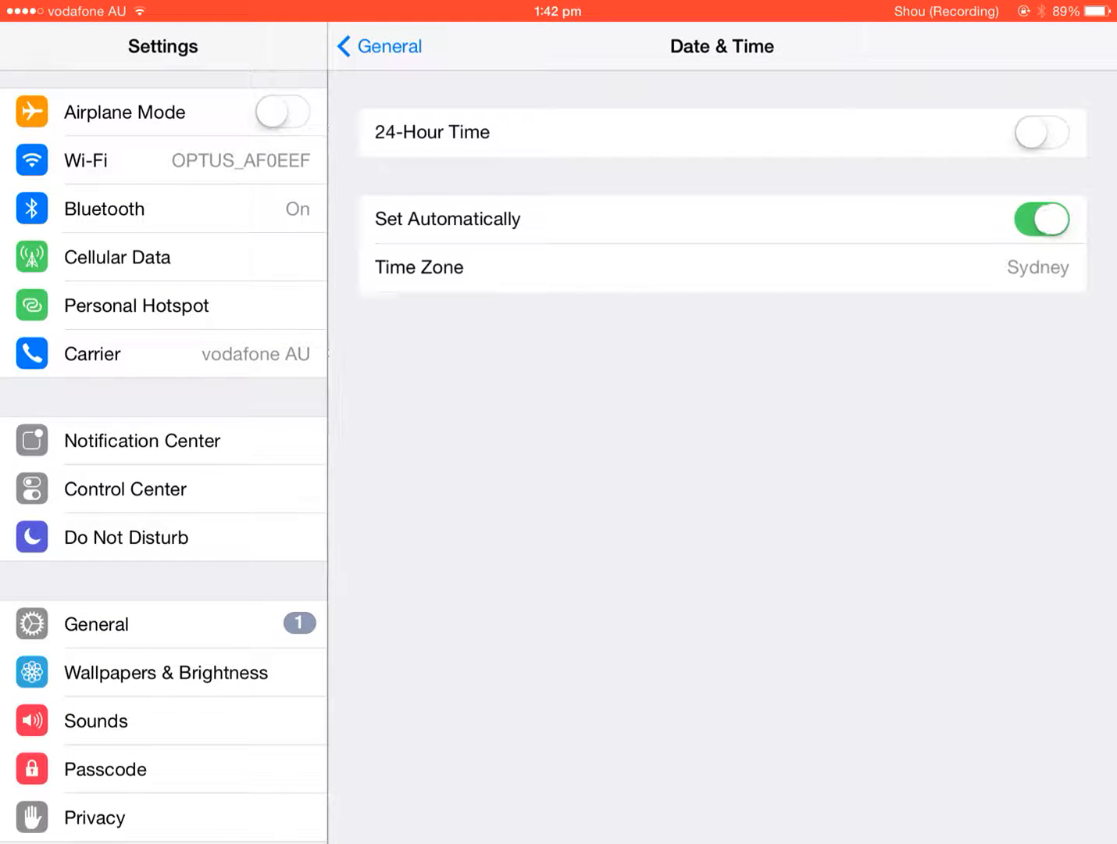
click(1040, 219)
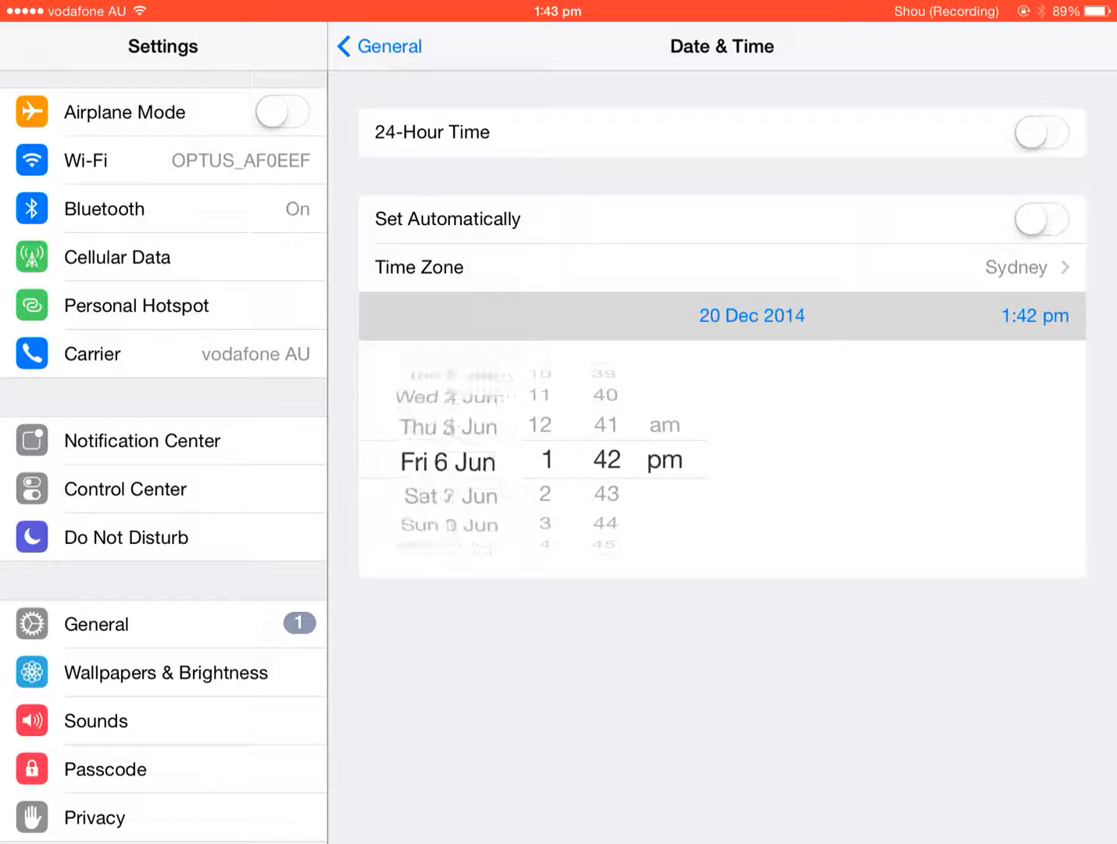
click(1040, 219)
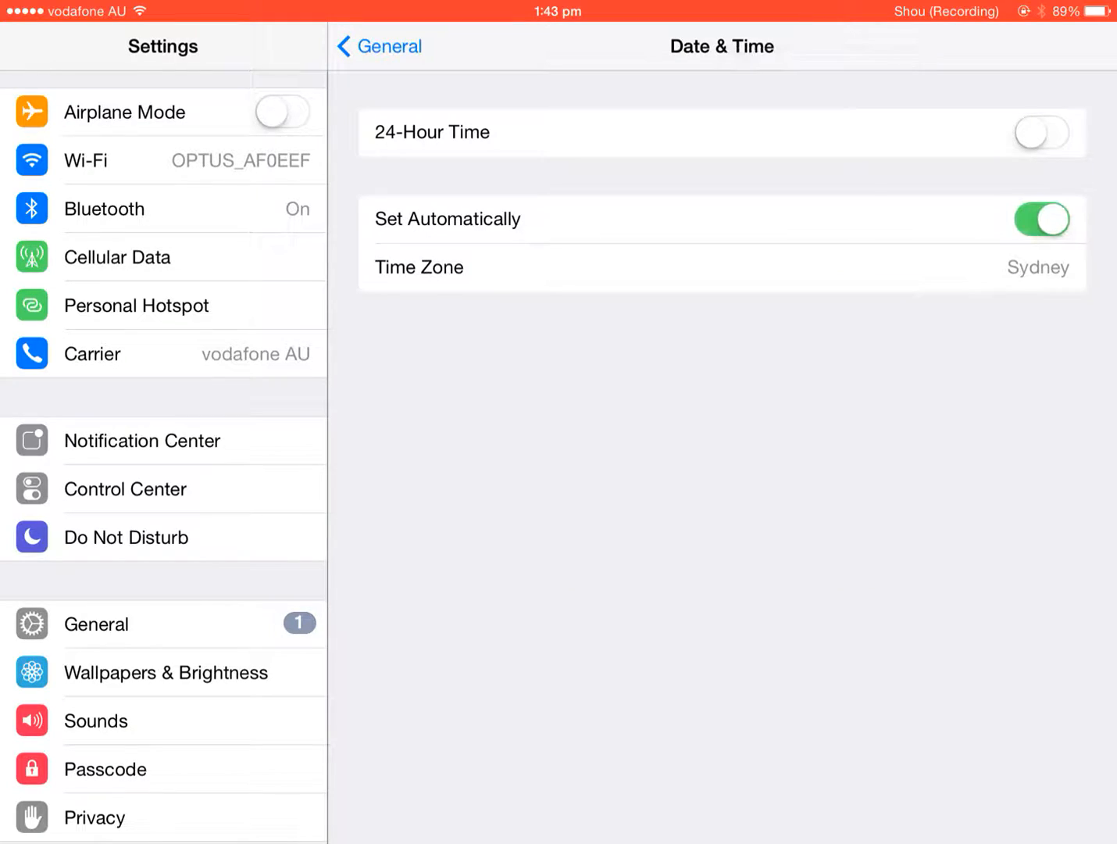
Step: Return to the home screen with the Games folder showing the vShare app
key(home)
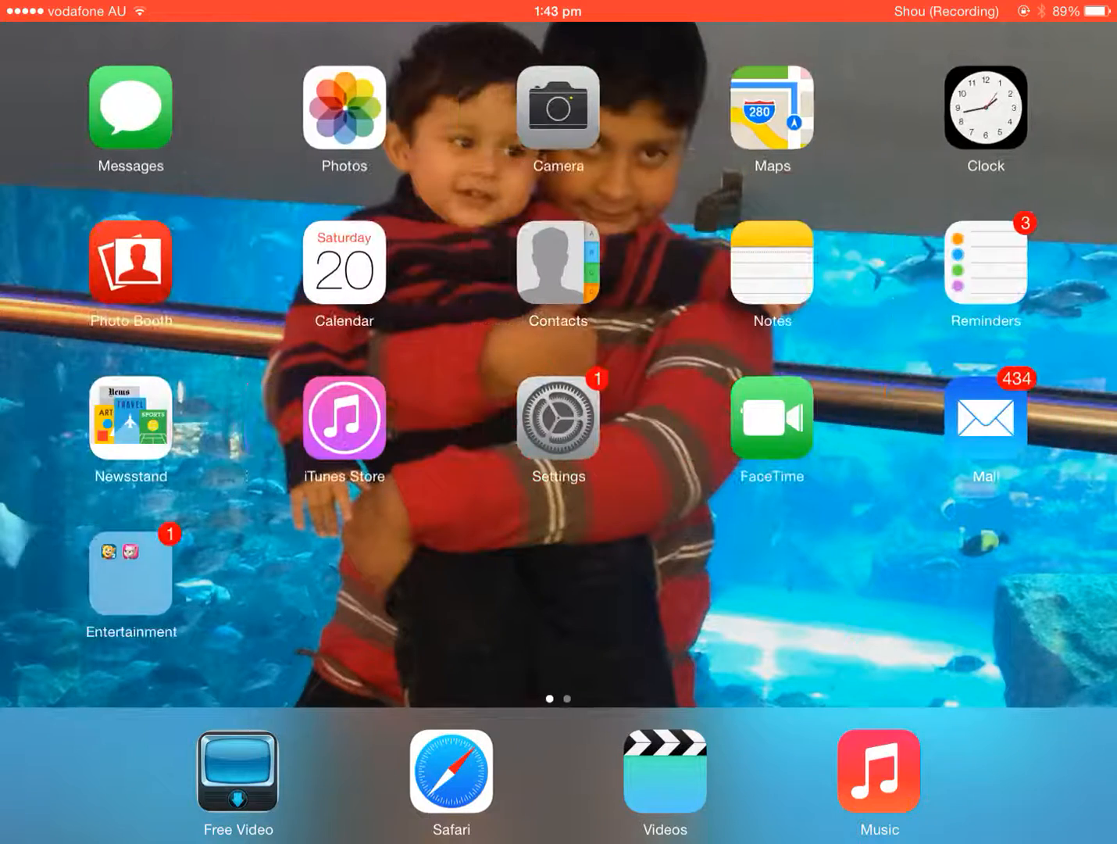
click(558, 419)
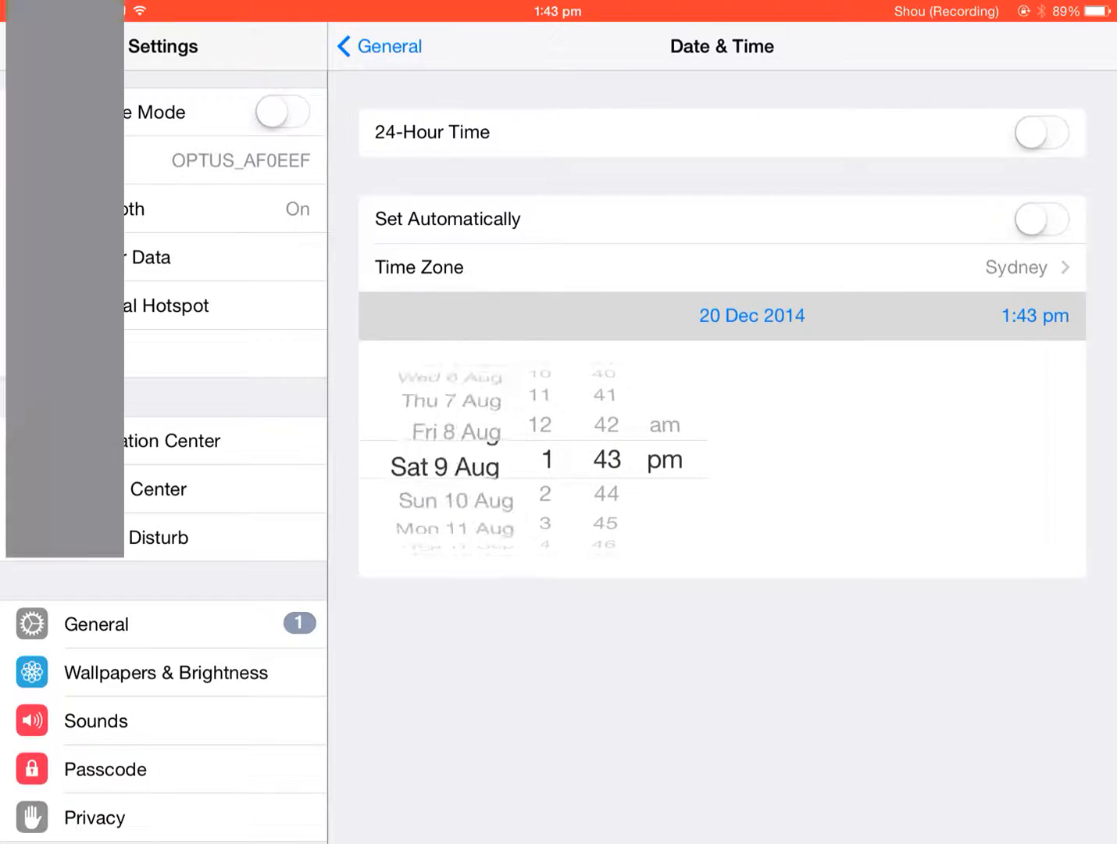
key(home)
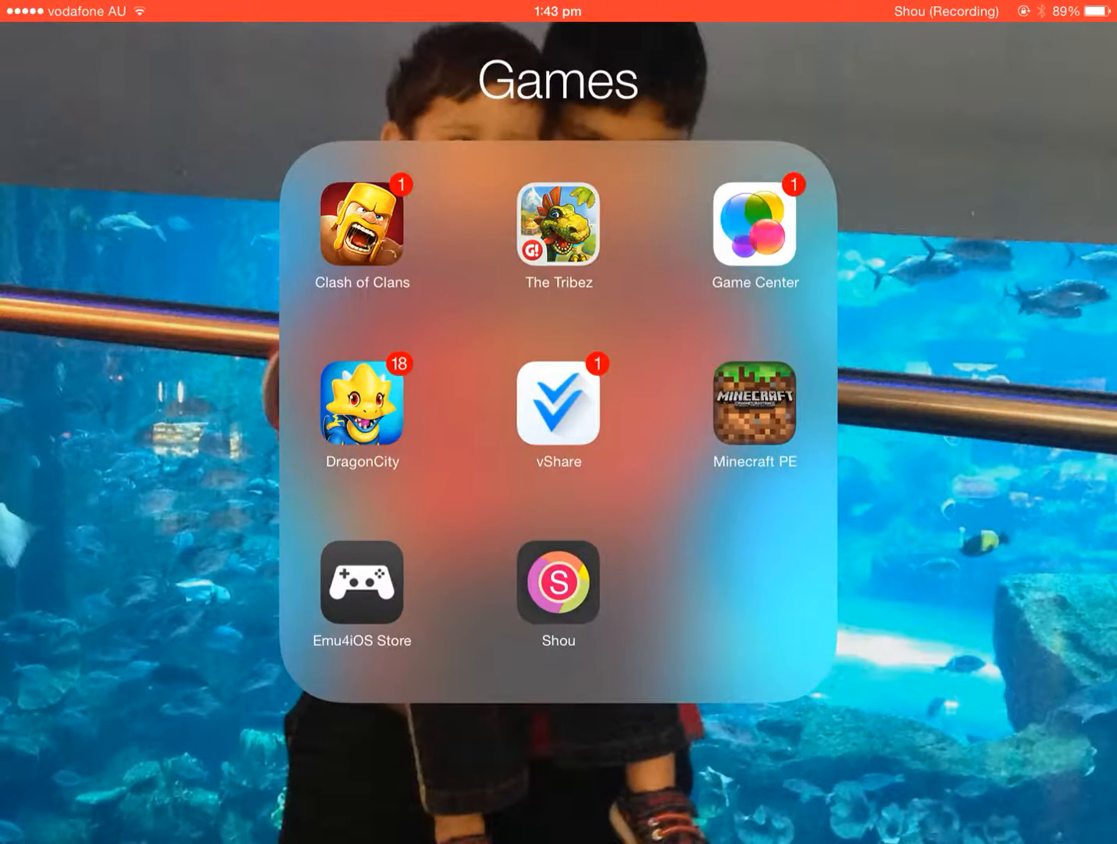
Step: Launch vShare and search its store for 'Gta' after trying the Minecraft hot word
click(558, 403)
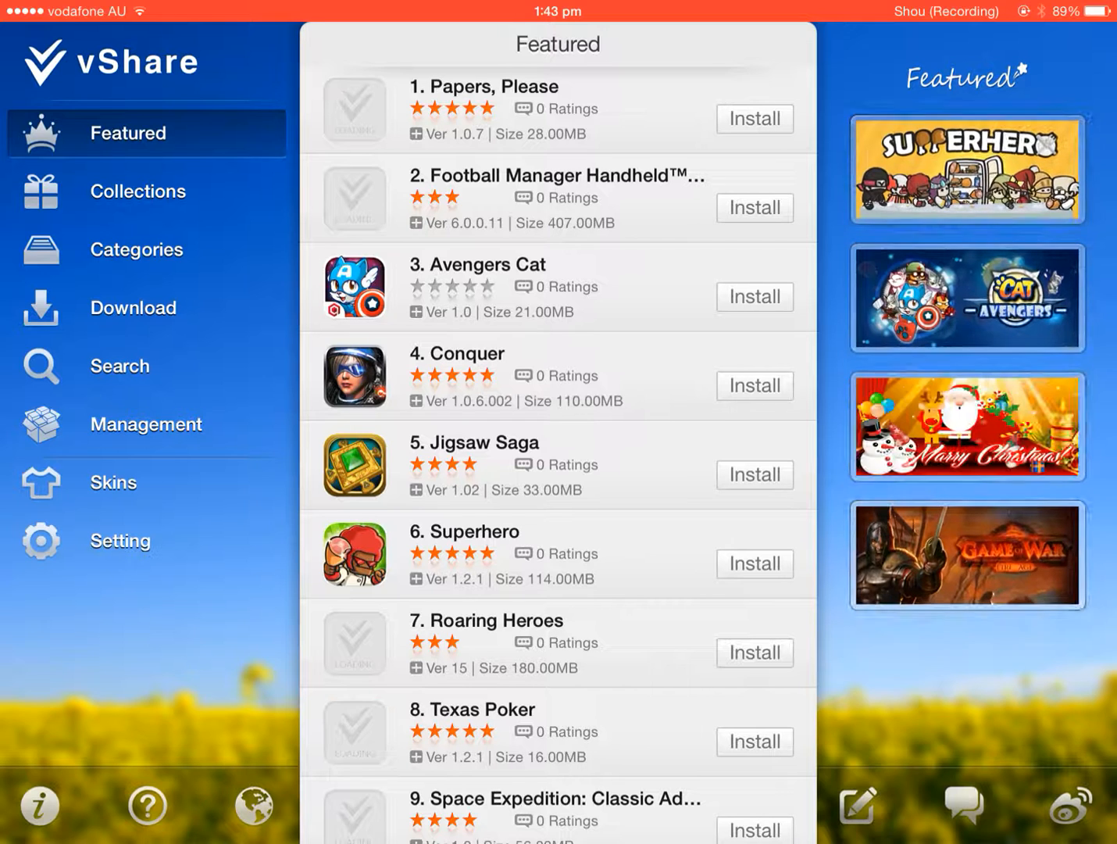
click(119, 366)
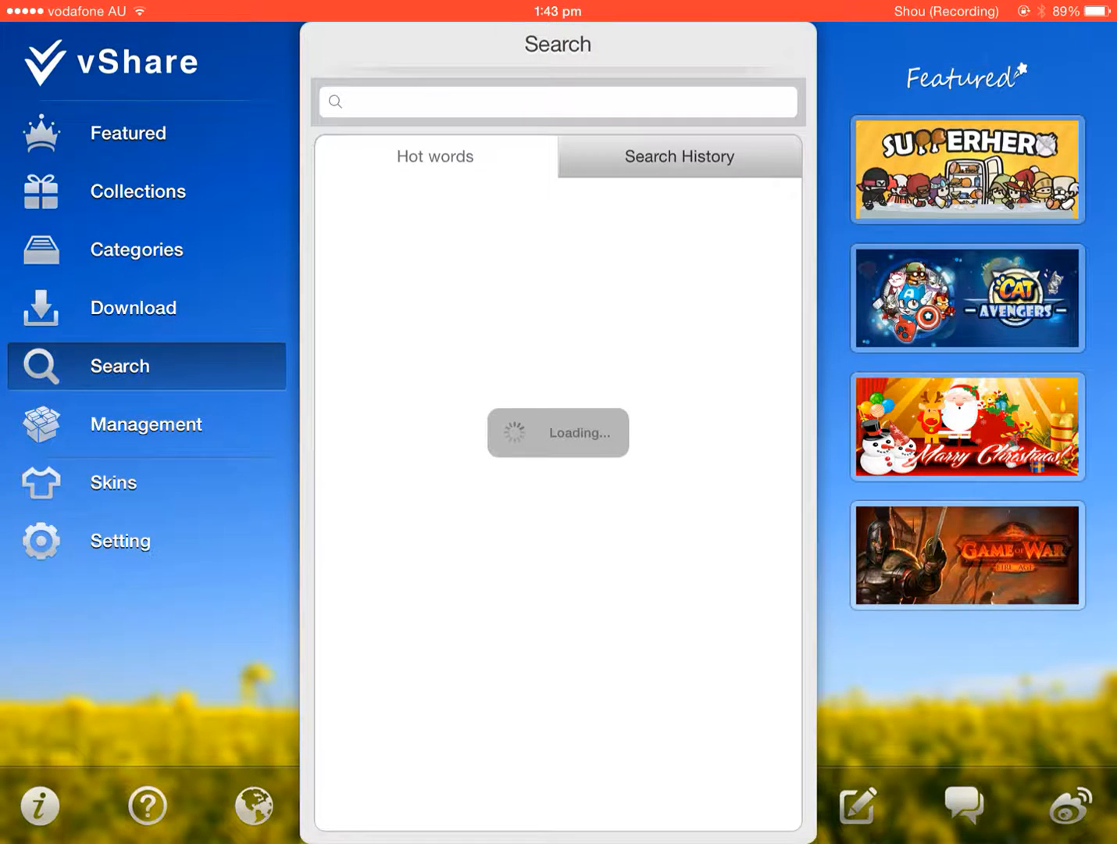
click(557, 102)
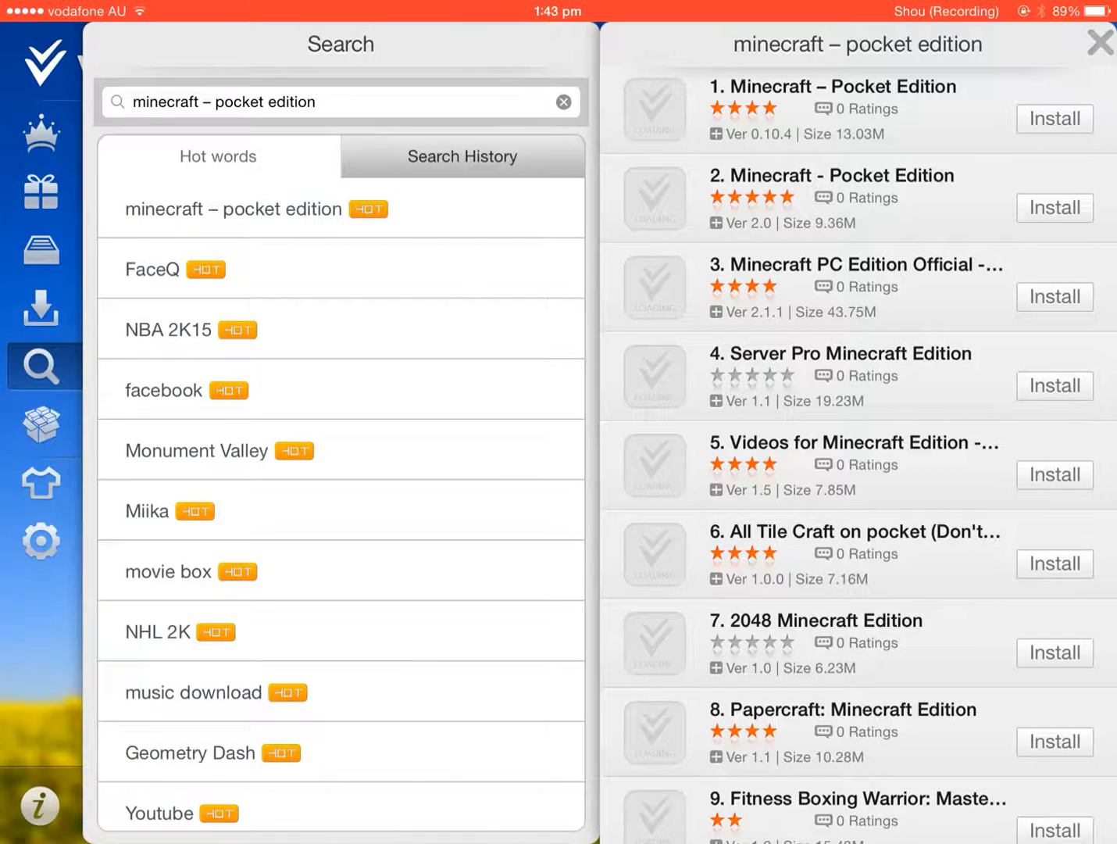
click(563, 101)
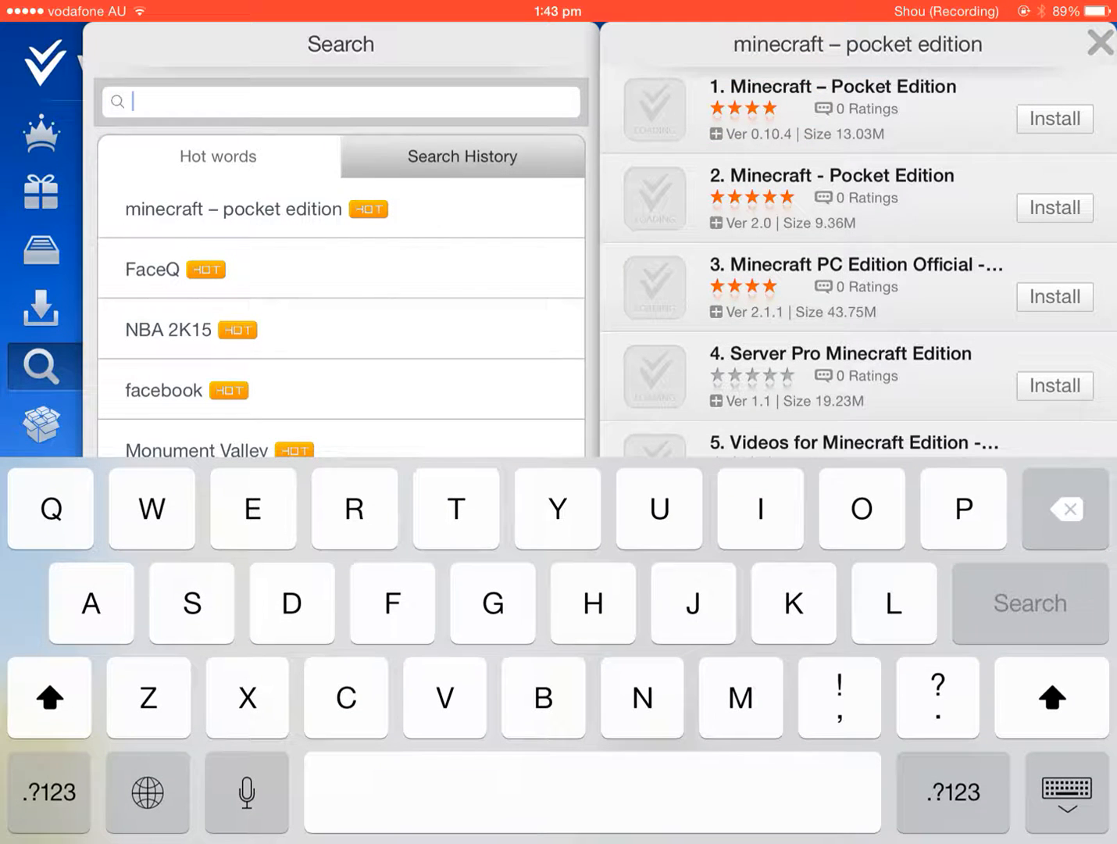
text(Gta)
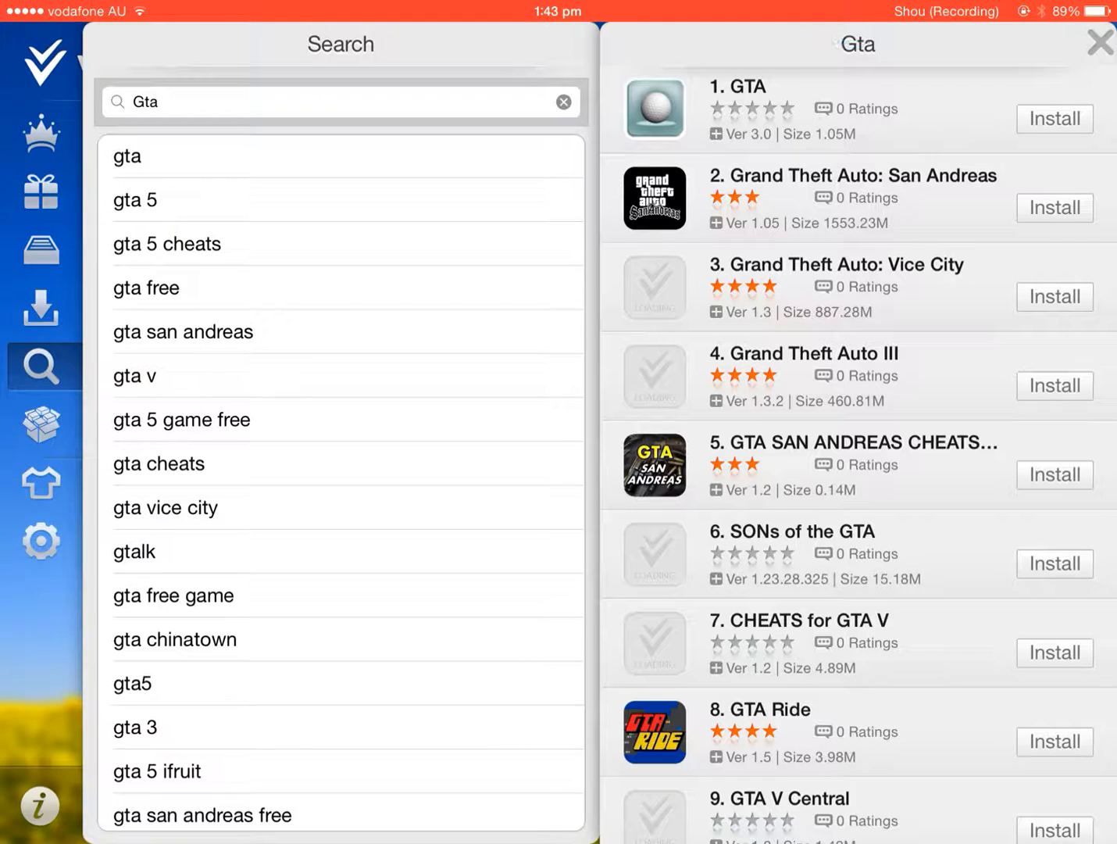
Step: Run the Gta search and start downloading Grand Theft Auto: San Andreas from its details page
click(563, 102)
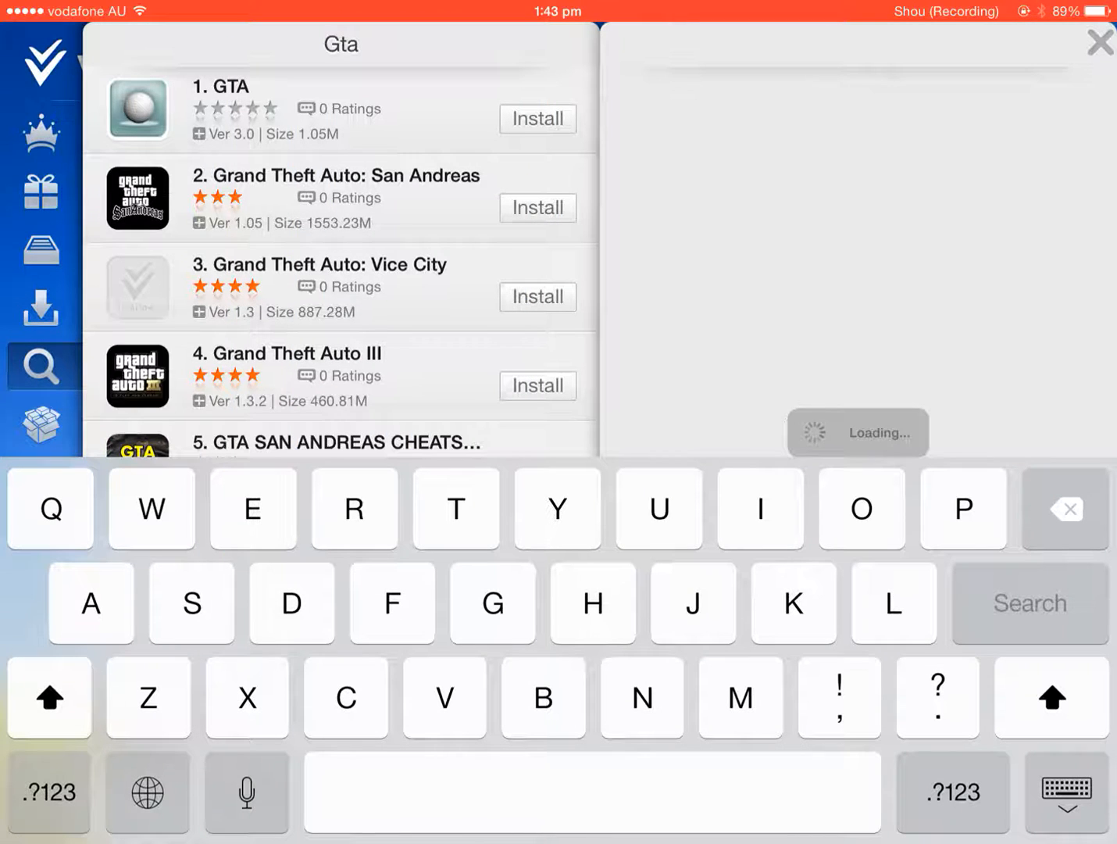
click(336, 197)
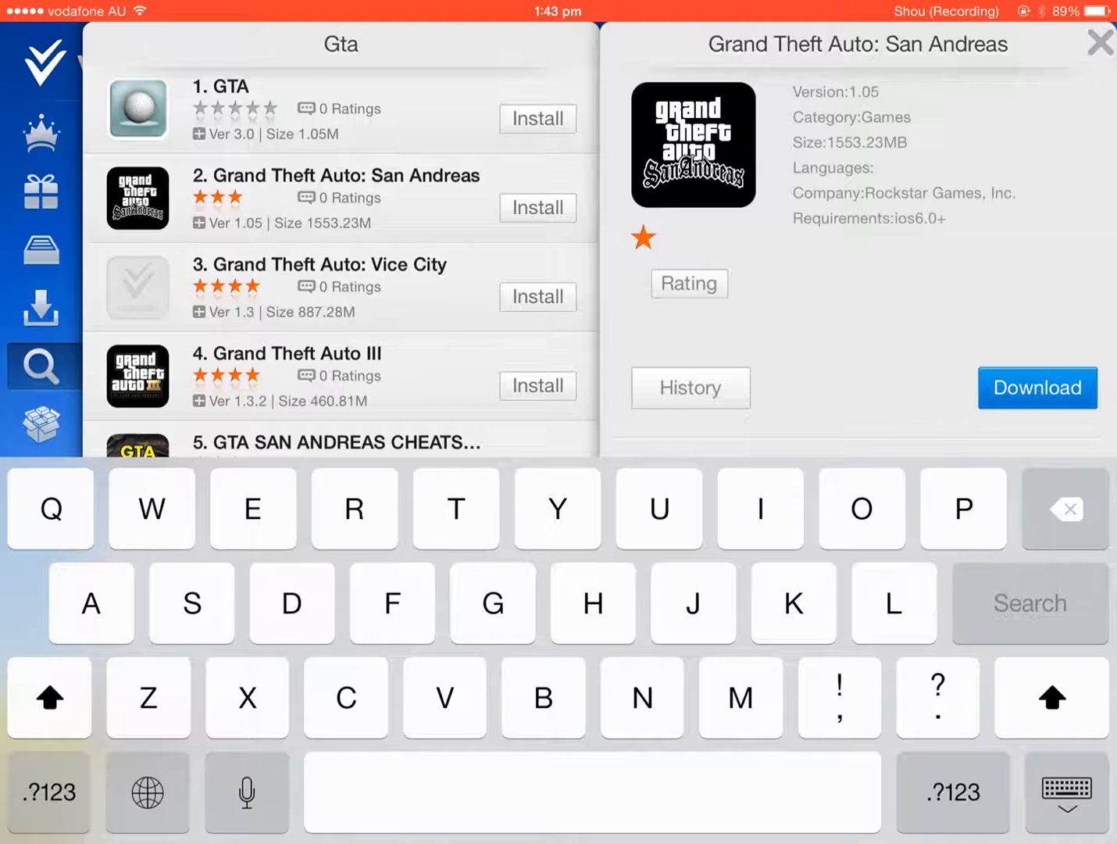
click(1038, 388)
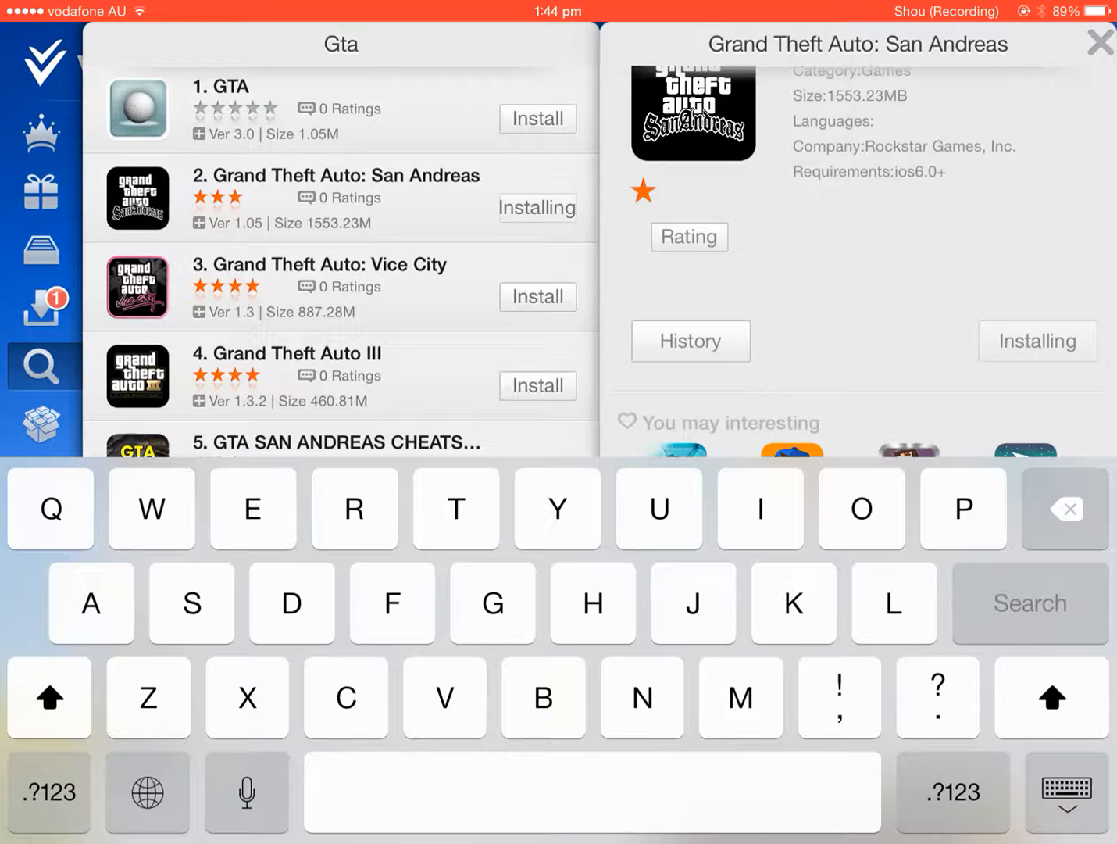
scroll(down, 3)
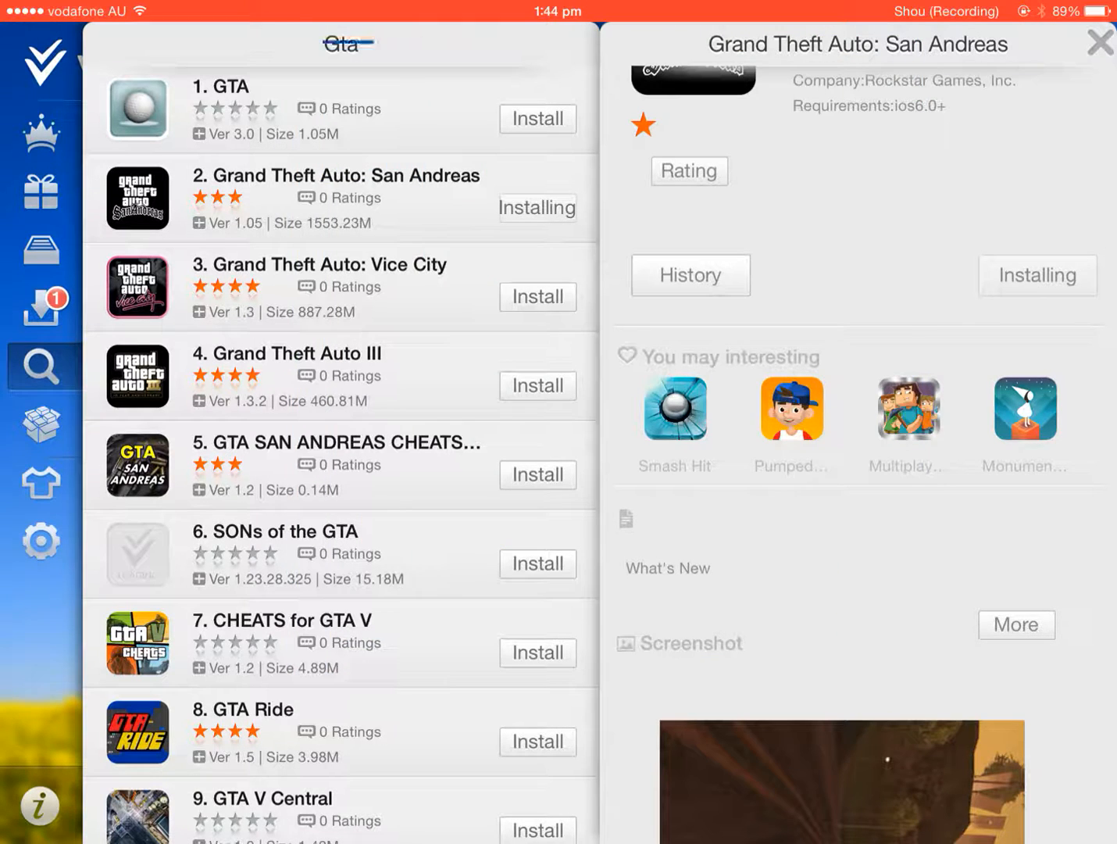
Step: From the download list, send Minecraft – Pocket Edition to install and return to the home screen
click(41, 306)
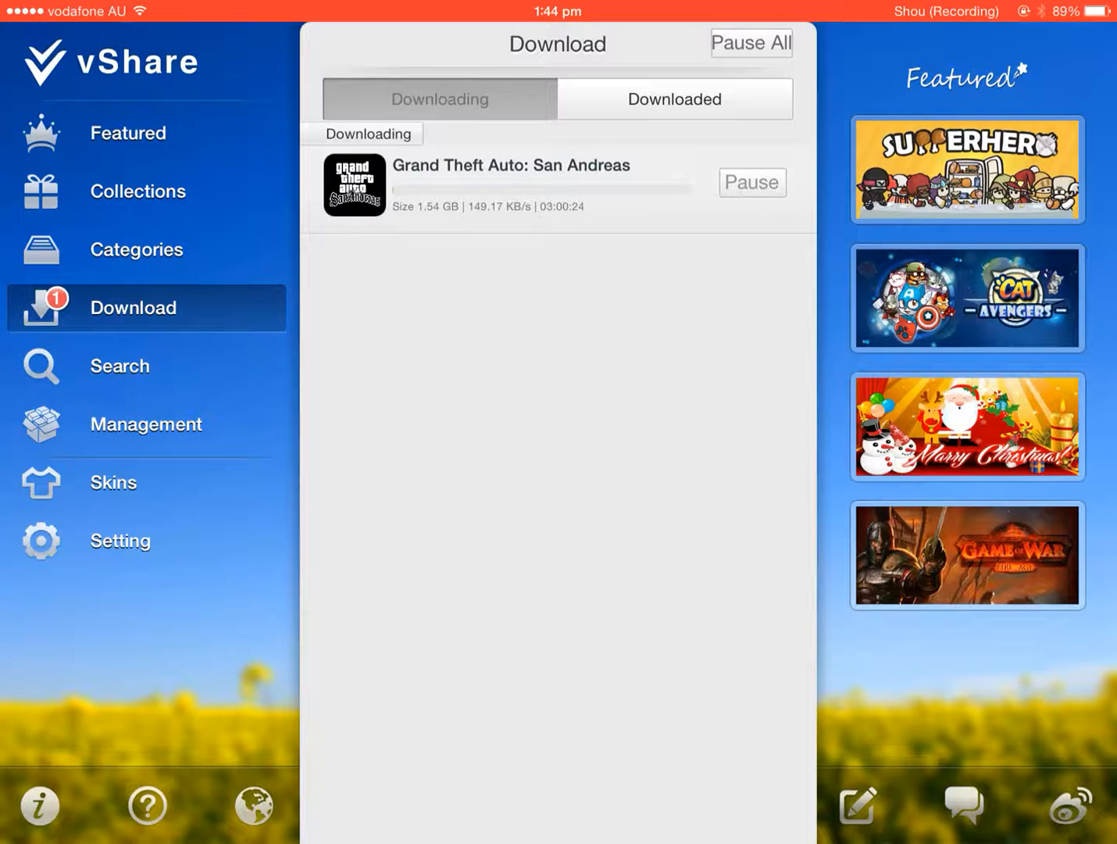
click(750, 181)
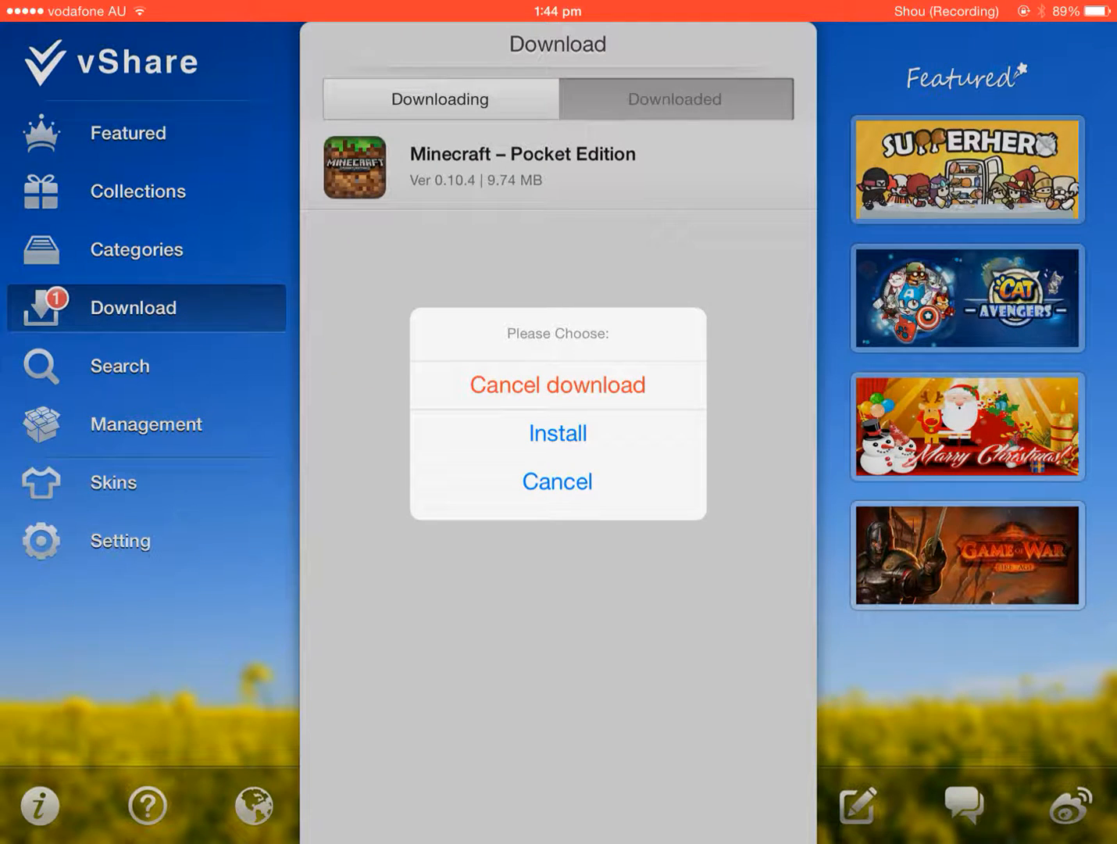
click(556, 481)
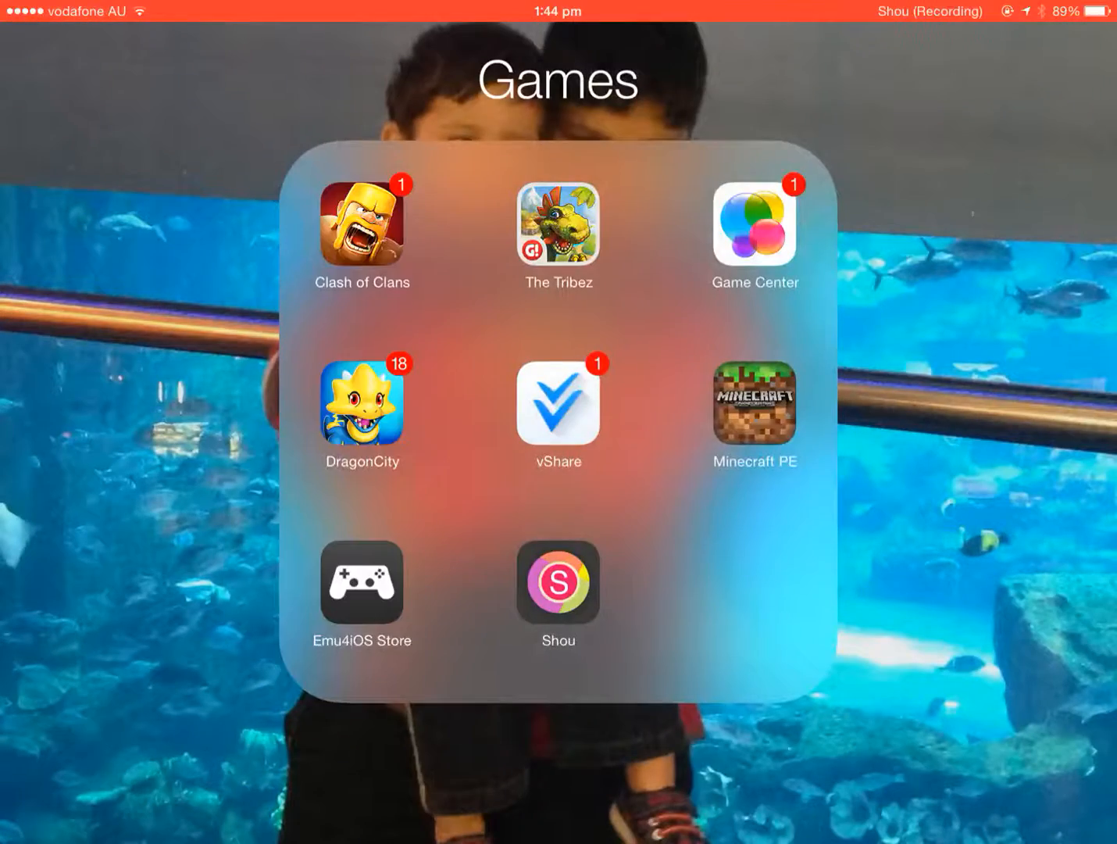
click(559, 765)
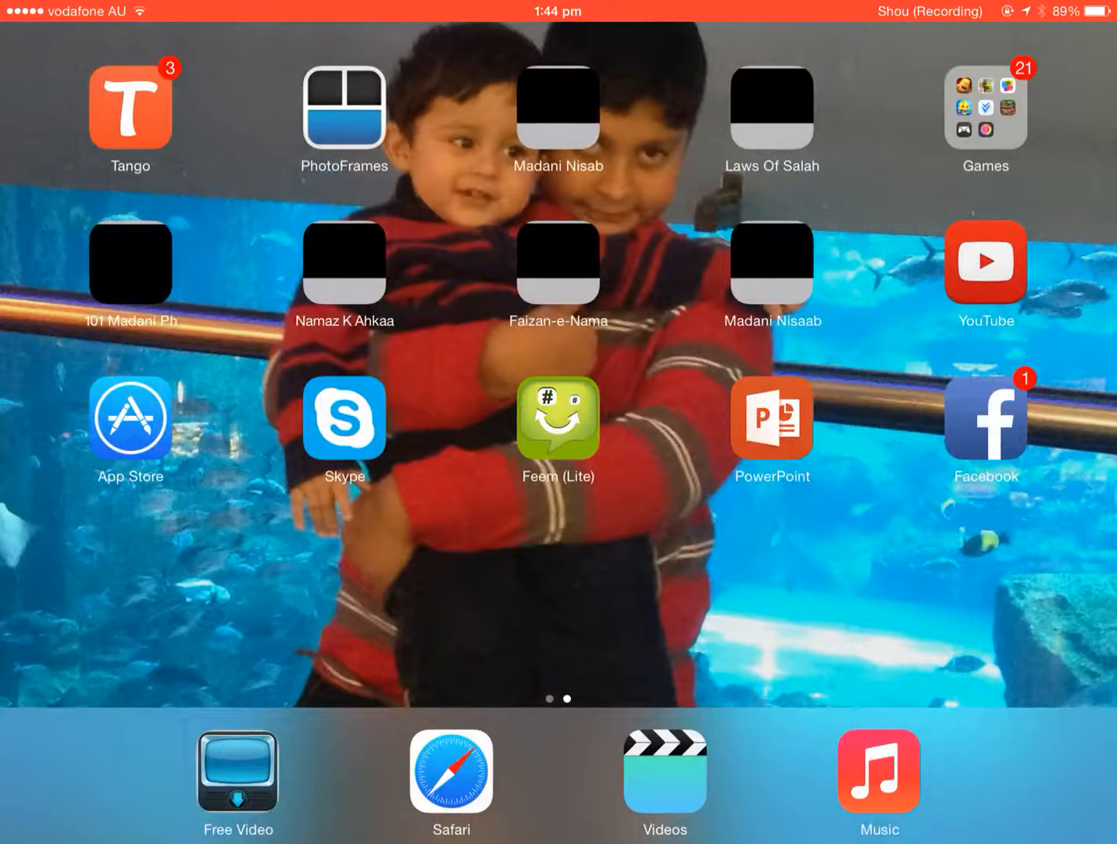
Step: Open the Shou screen recorder app from the Games folder
click(984, 106)
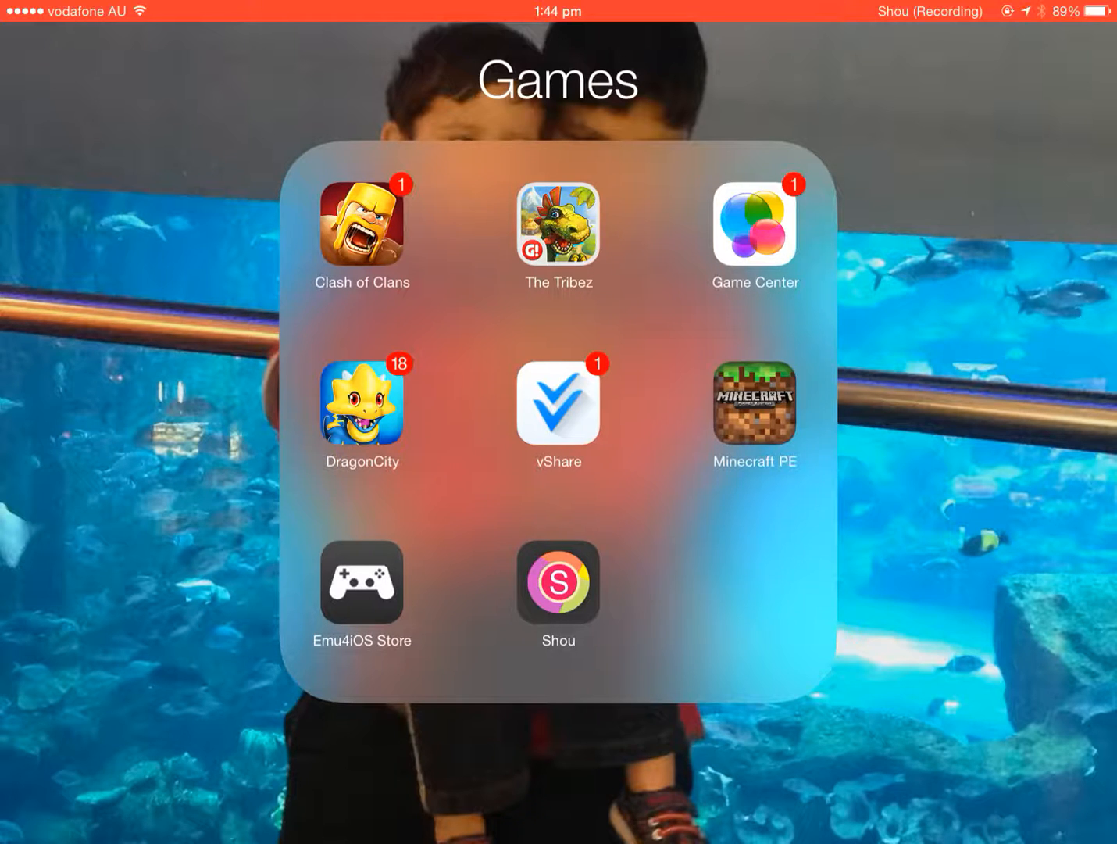
click(753, 403)
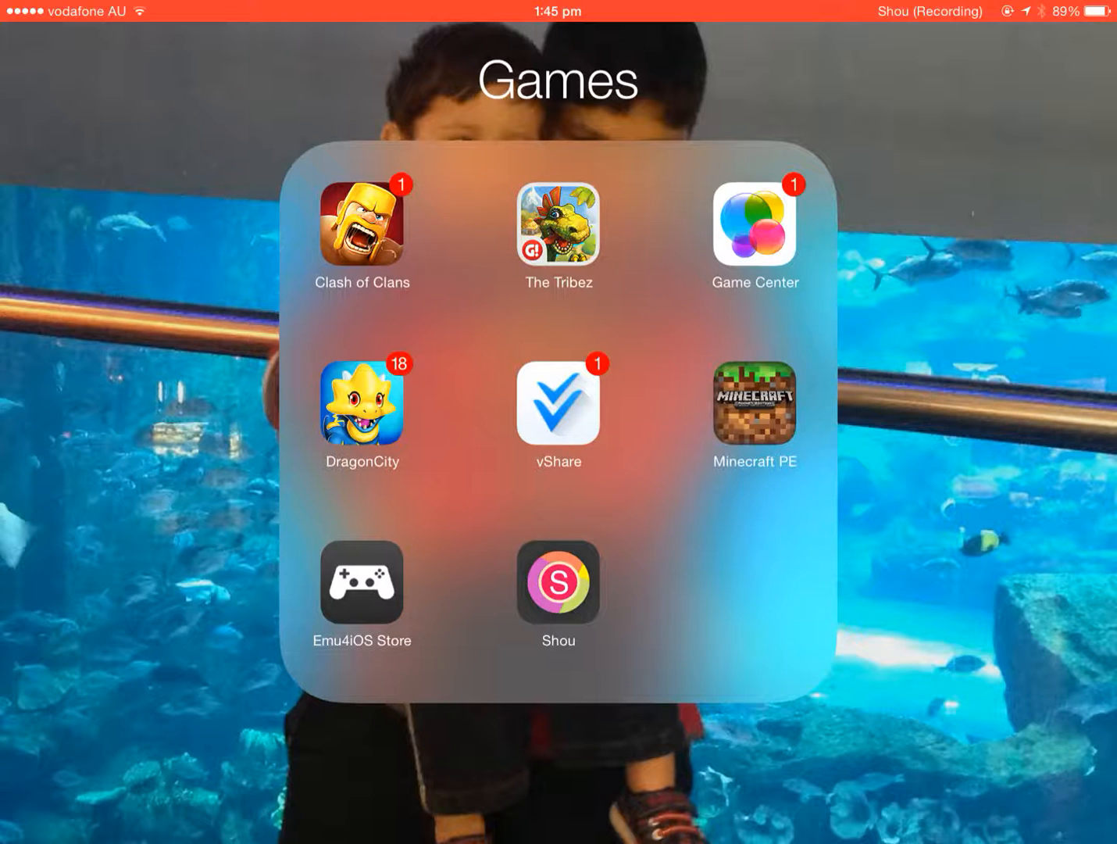
click(560, 585)
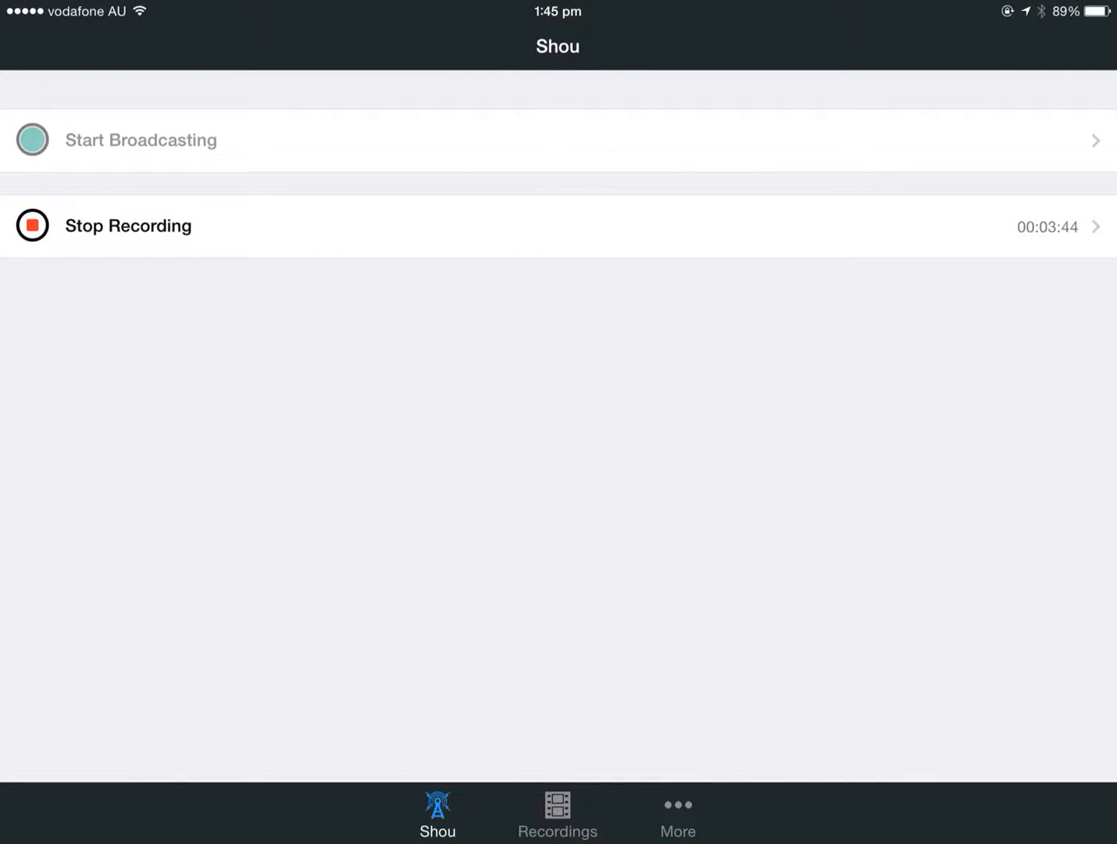